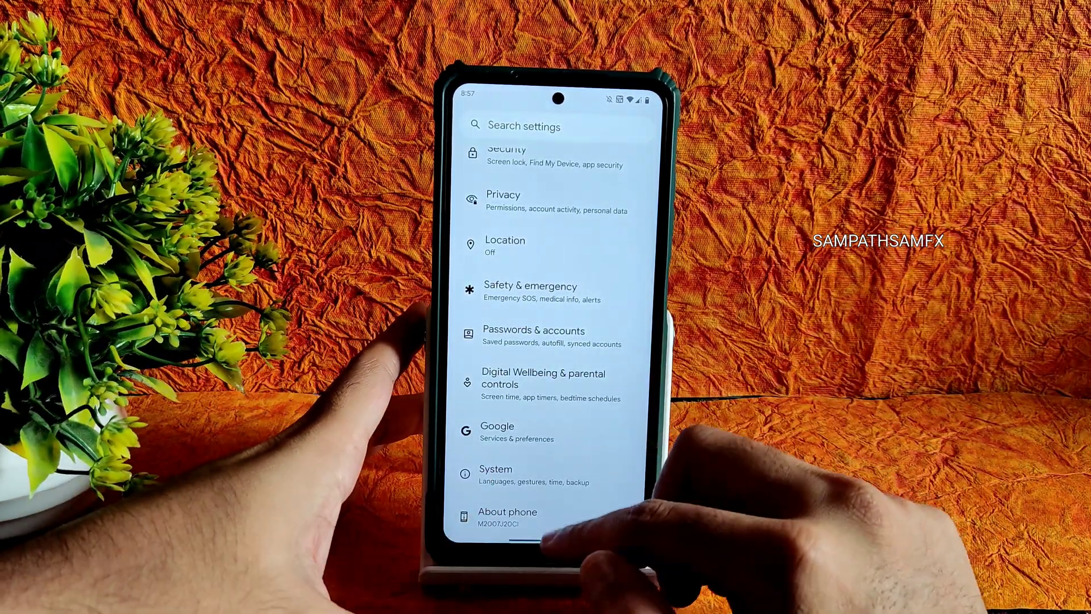
# - Start an install and switch the file browser to the Micro SD card storage
pyautogui.scroll(-3)
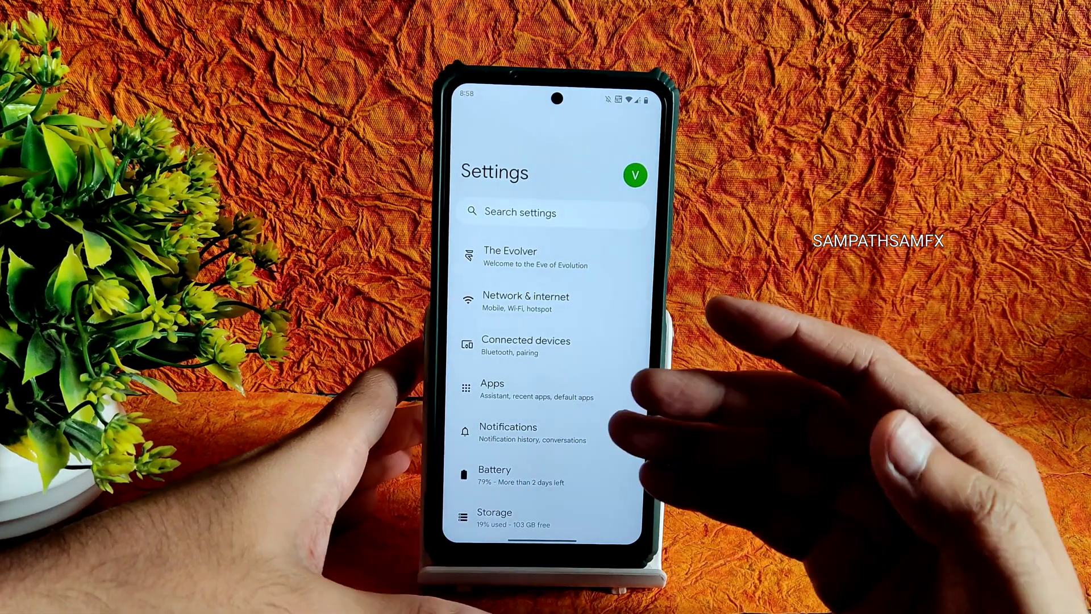
pyautogui.scroll(3)
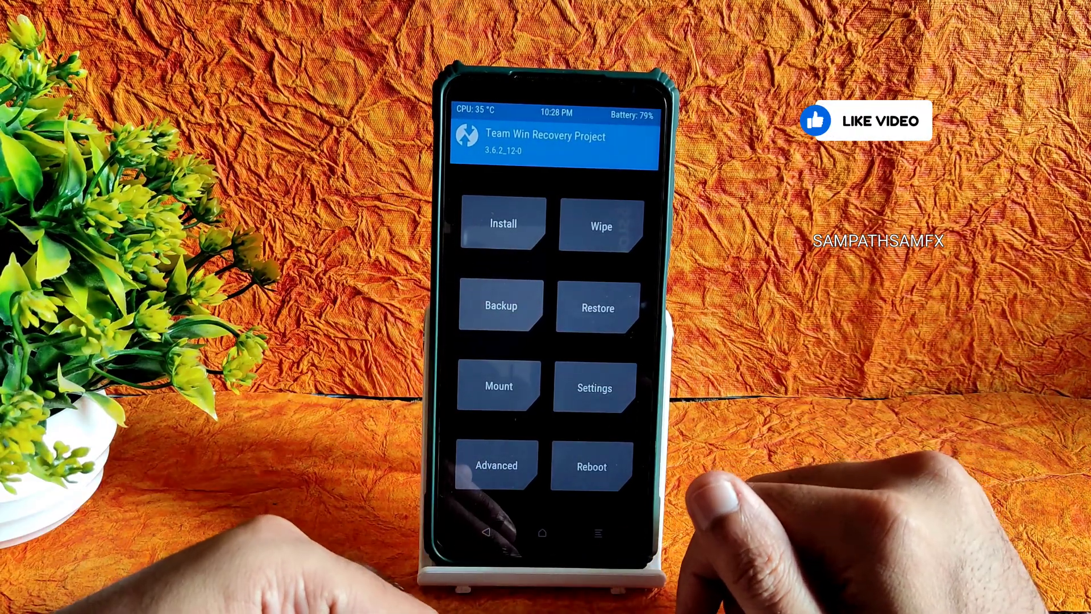
pyautogui.click(501, 224)
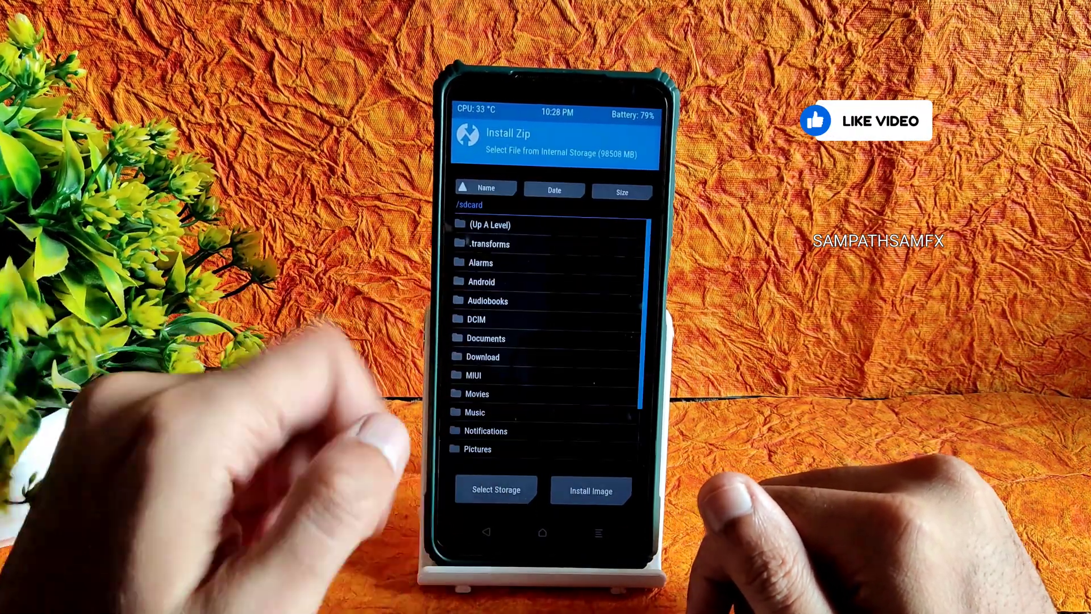
pyautogui.click(496, 489)
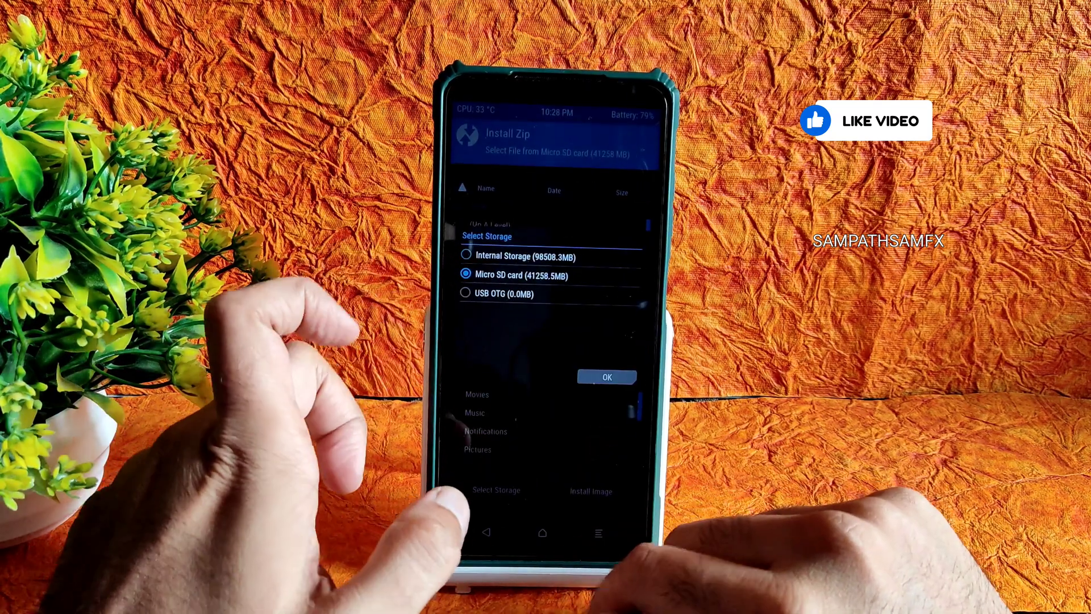
pyautogui.click(607, 376)
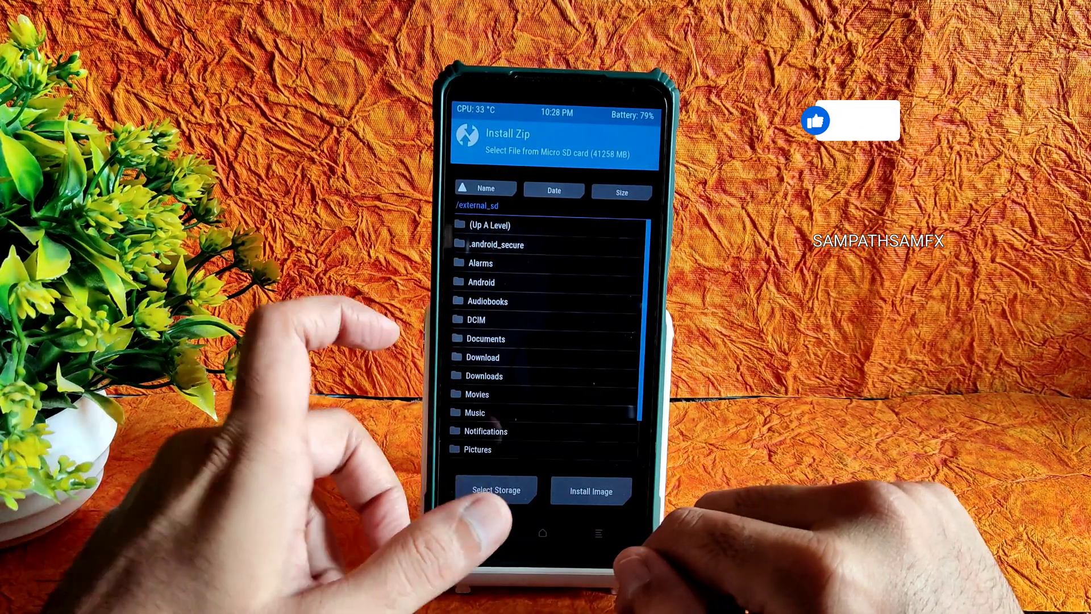
# - Browse into /external_sd/Downloads/Recovery where the image will be found
pyautogui.click(483, 376)
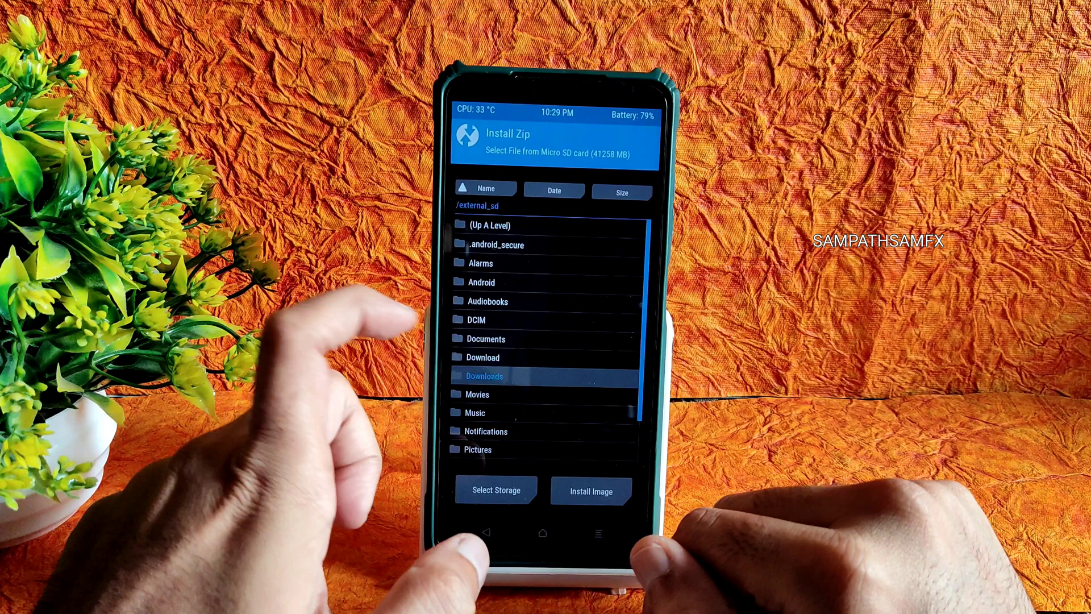
pyautogui.click(484, 377)
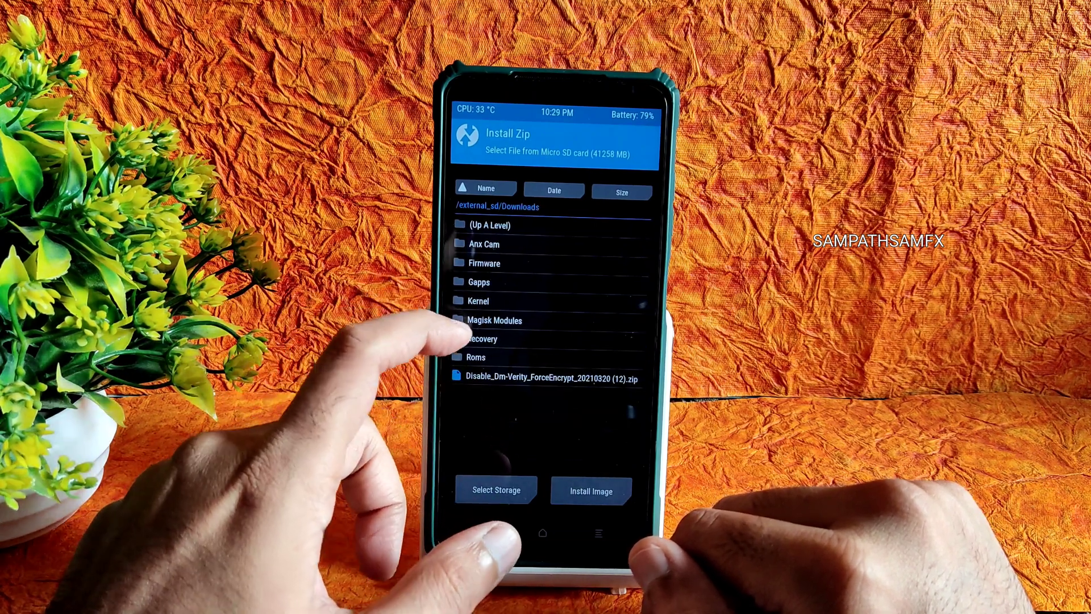
pyautogui.click(483, 339)
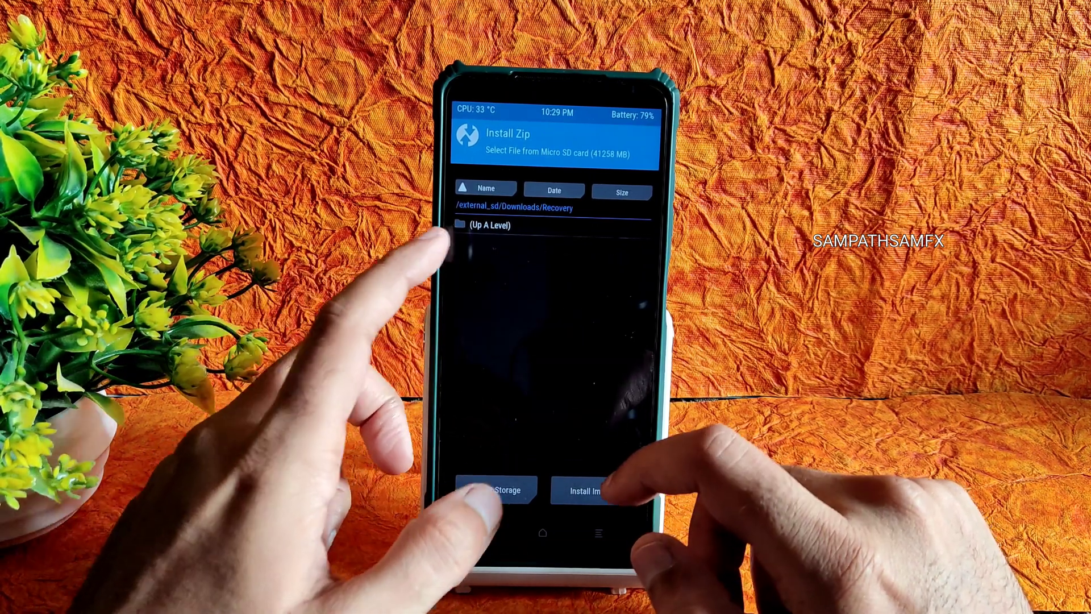
# - Flash twrp-3.7.0_12-0-surya_FBEv2.img to the Recovery partition until it reports success
pyautogui.click(486, 224)
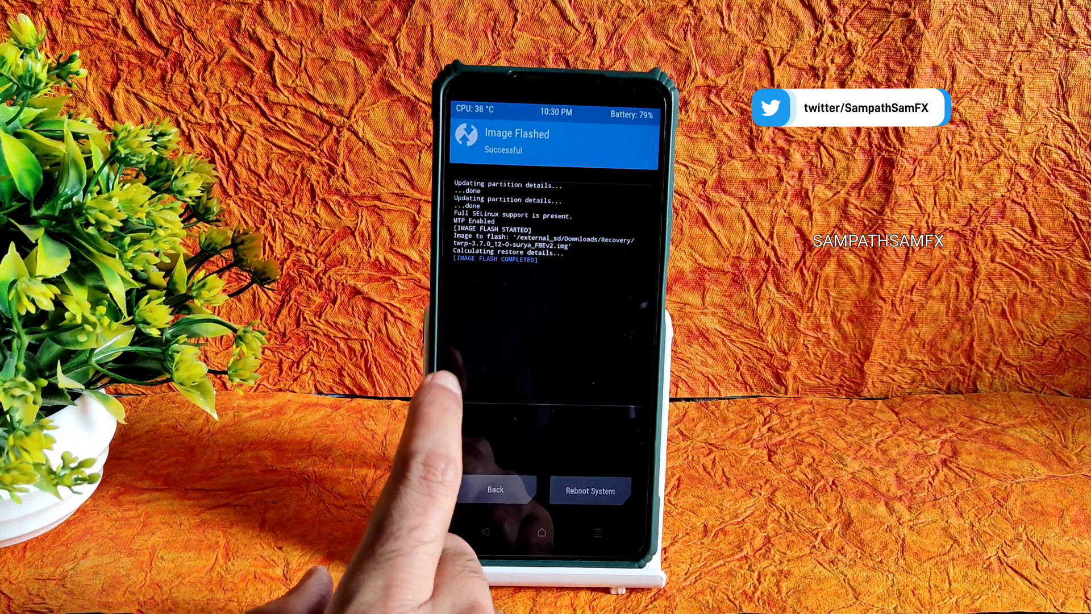
# - Go home and reboot the phone into the newly flashed TWRP recovery
pyautogui.click(495, 490)
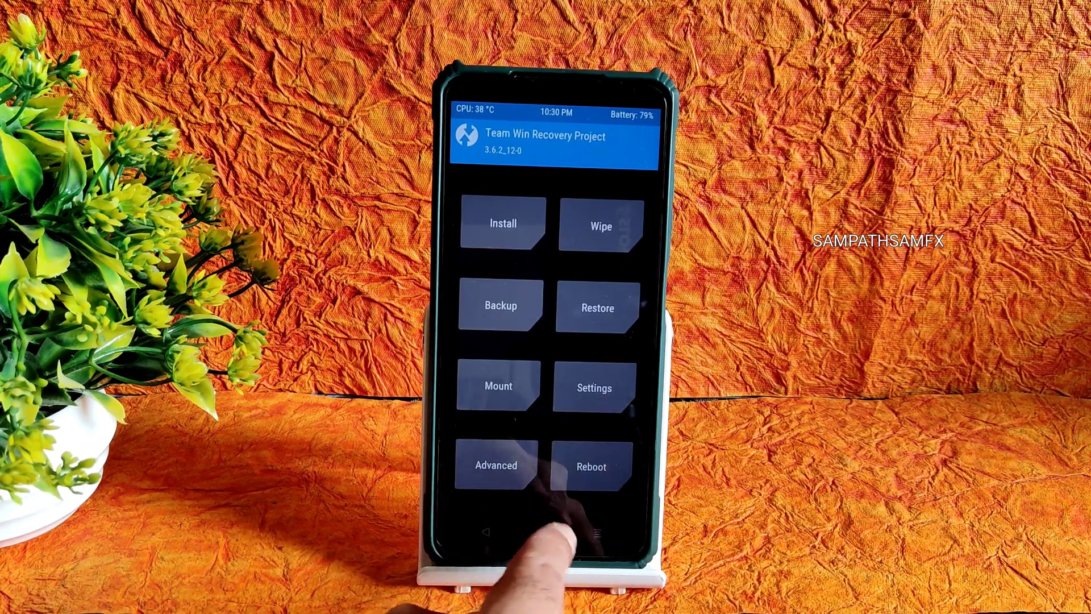
pyautogui.click(592, 466)
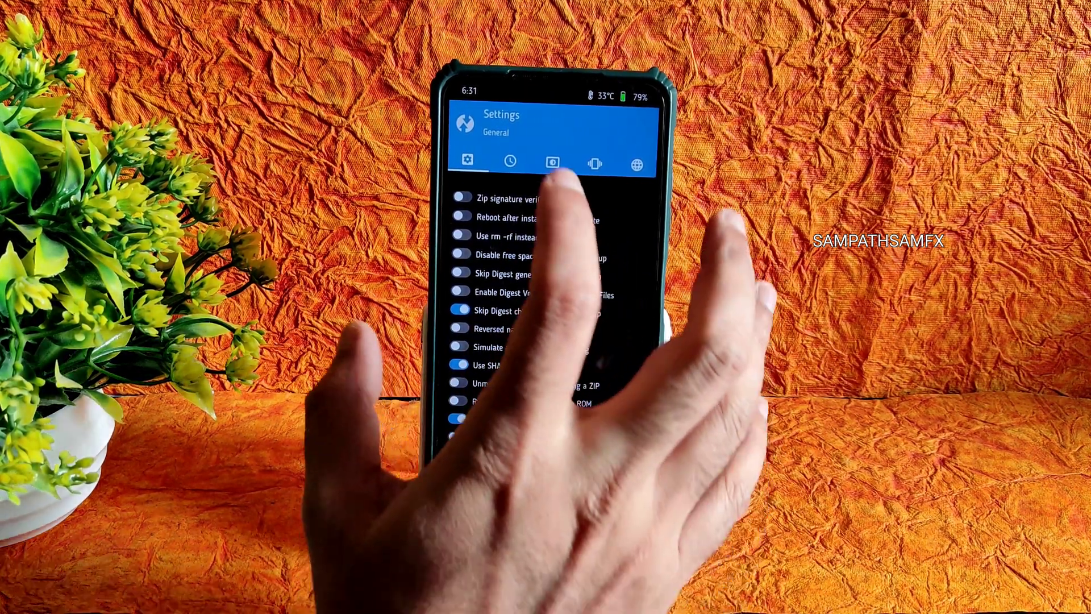
# - Show the Time Zone settings page with UTC +3 Moscow selected
pyautogui.click(509, 162)
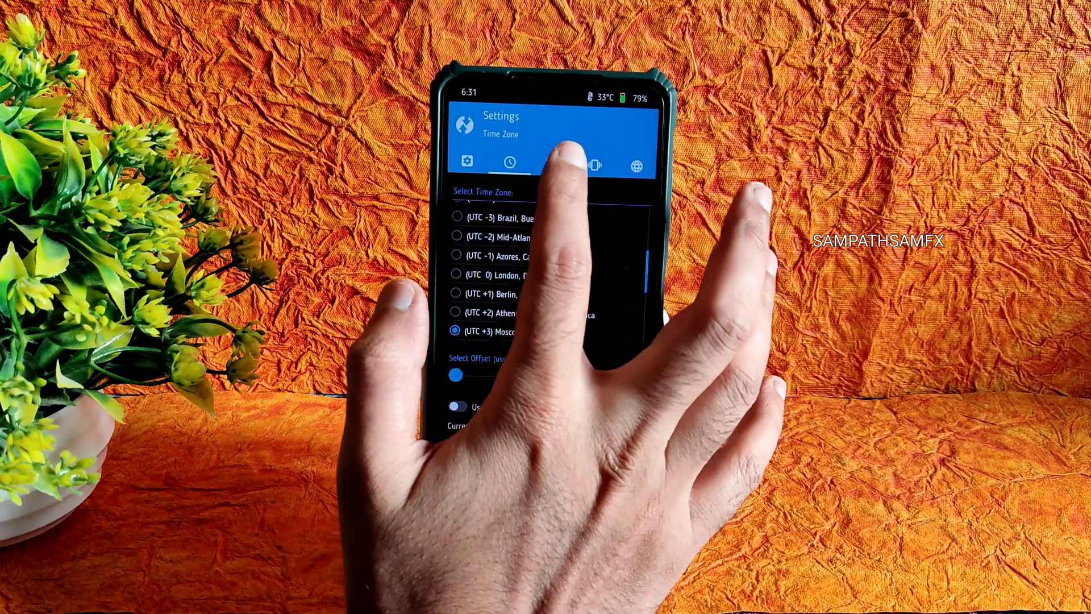